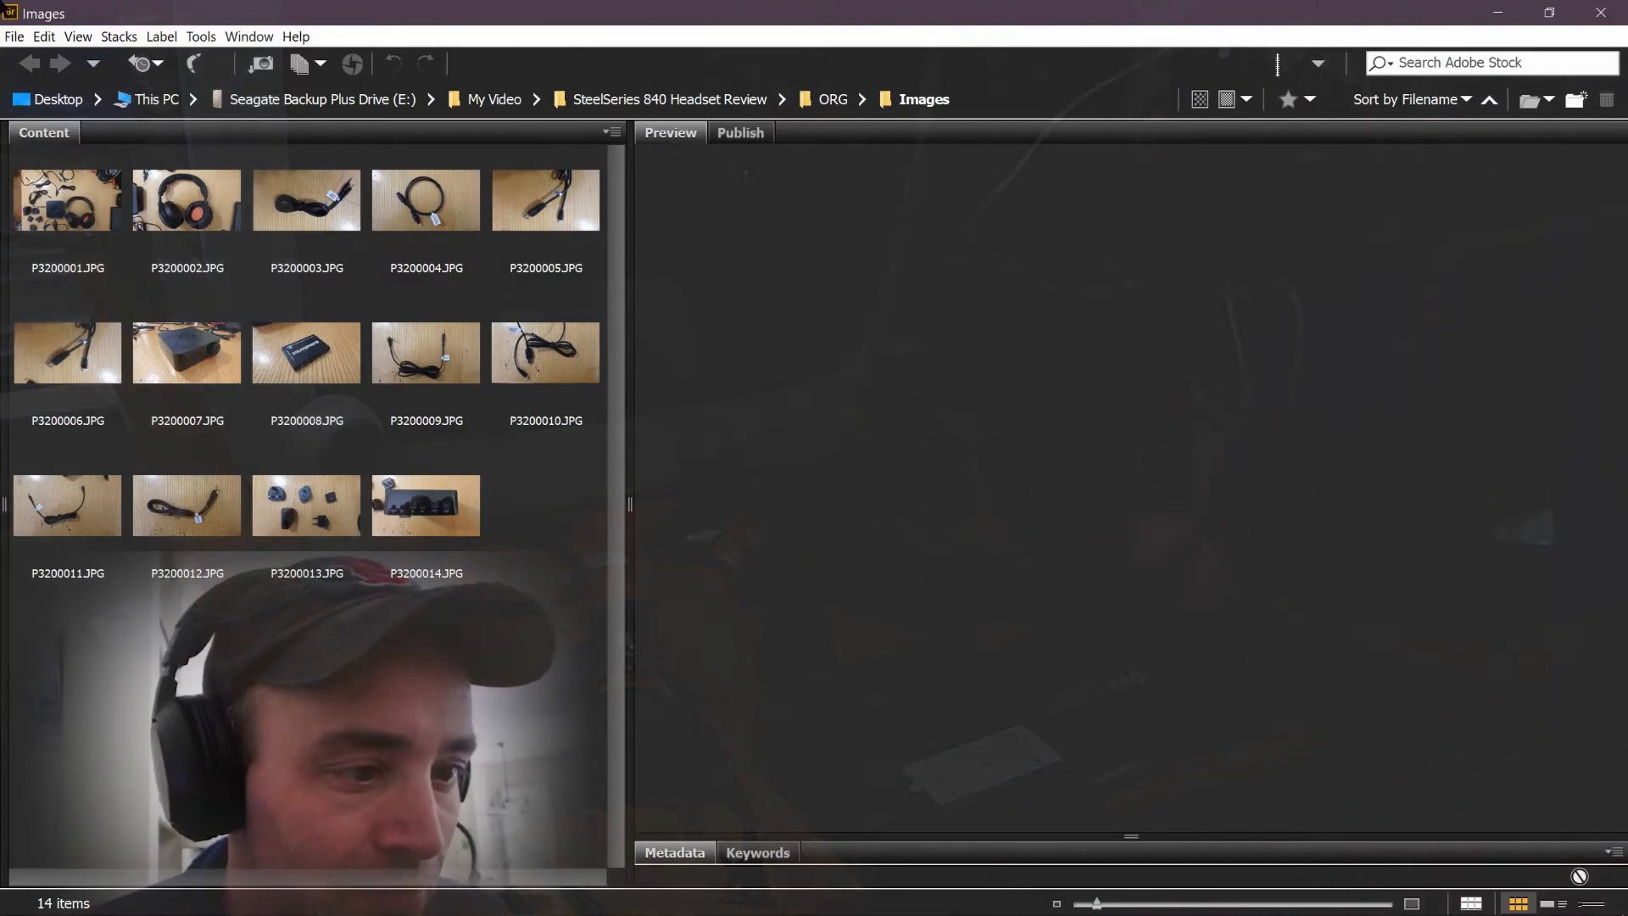
Step: Preview P3200001 of all the parts, then P3200002 of the headset
{"action": "left_click", "coordinate": [66, 199]}
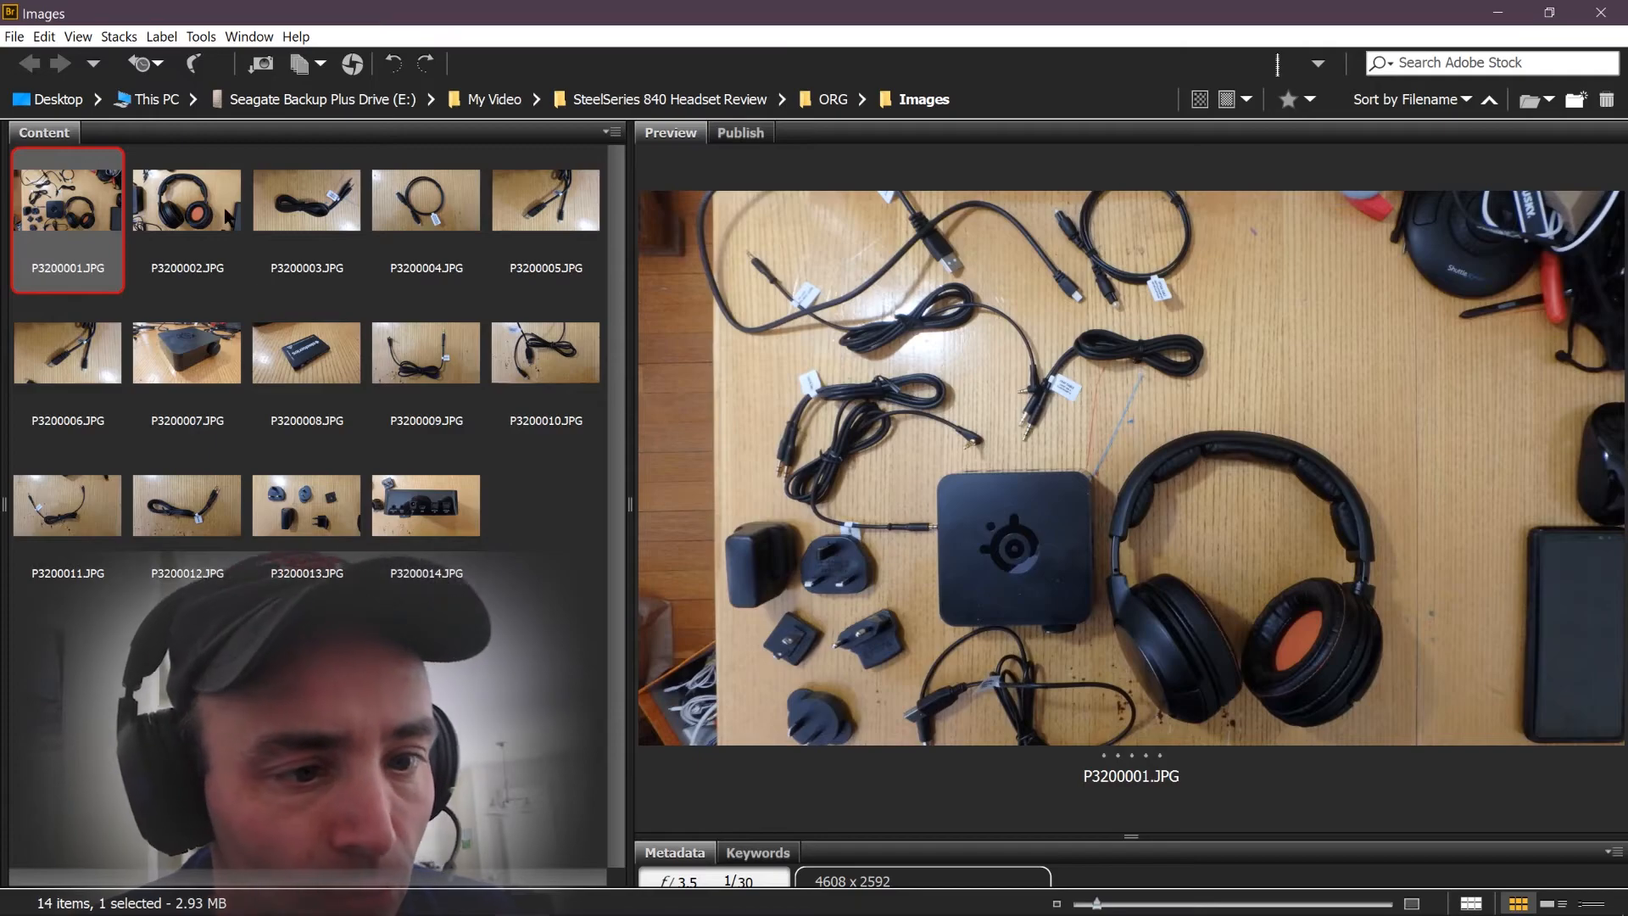
{"action": "left_click", "coordinate": [186, 199]}
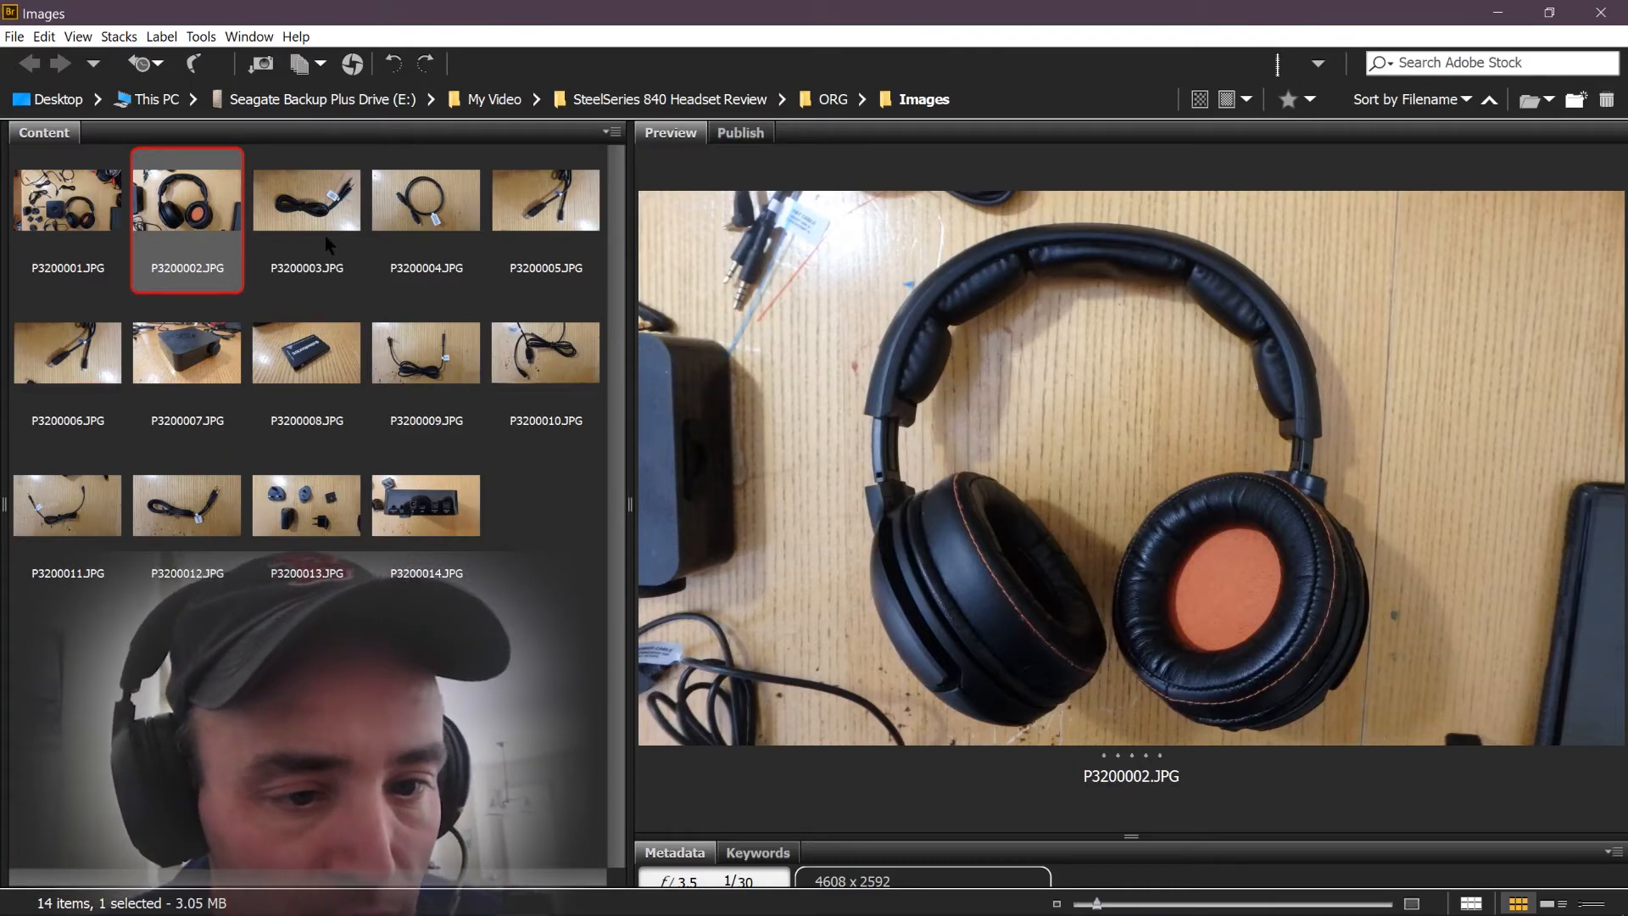
Step: Preview P3200003 chat cable, P3200004 optical cable, P3200005 USB cable, then P3200006
{"action": "left_click", "coordinate": [305, 199]}
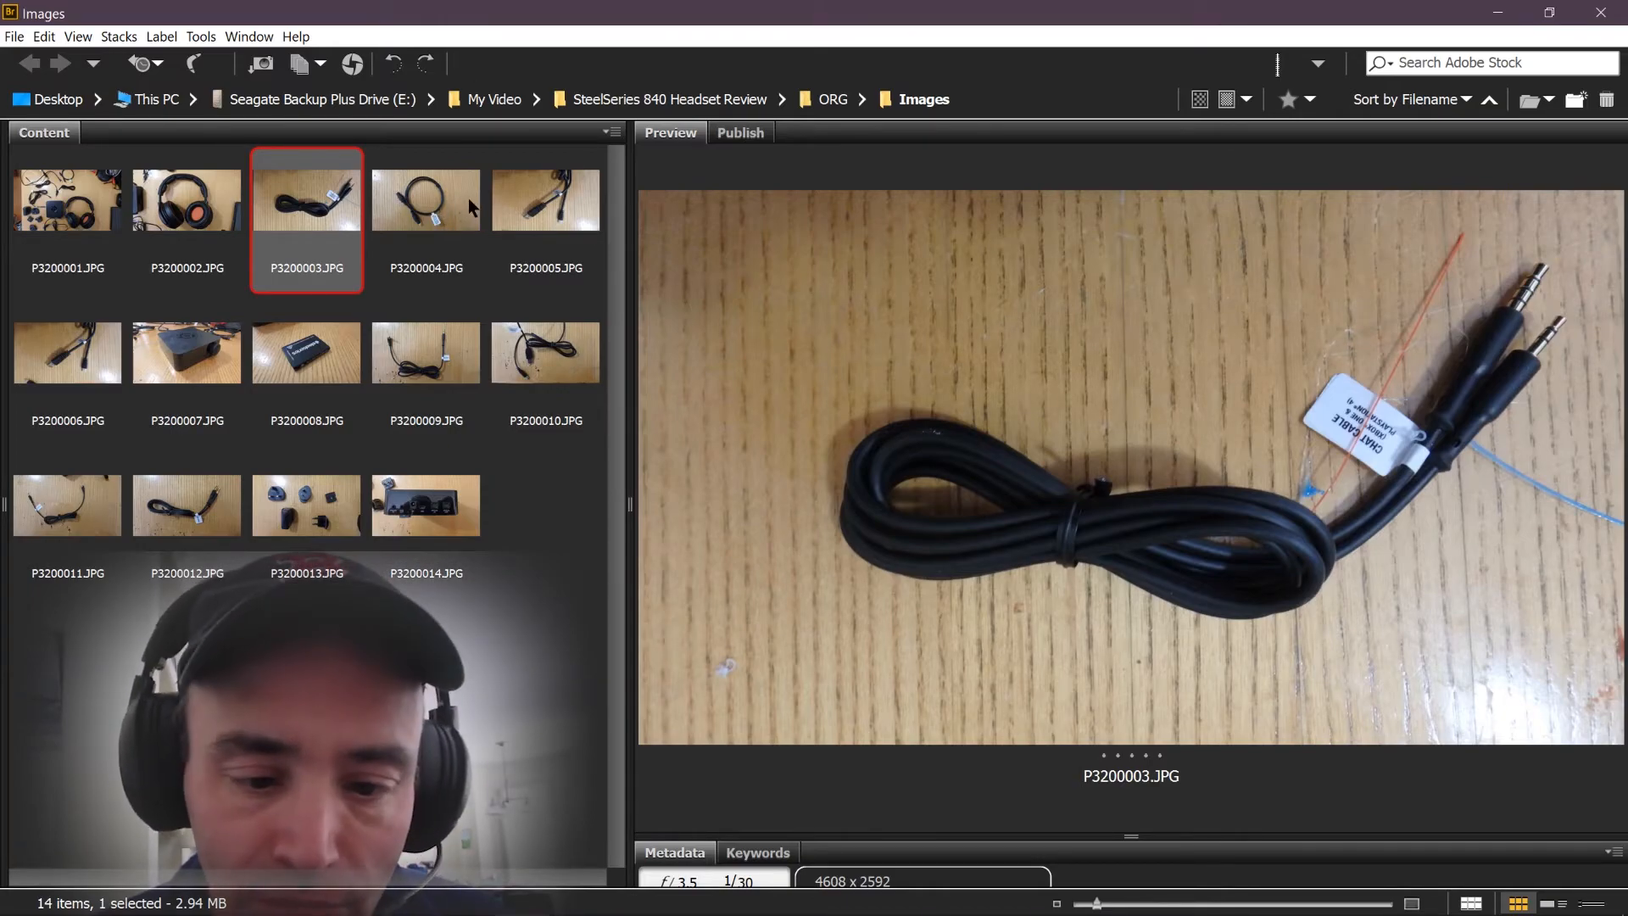
{"action": "left_click", "coordinate": [425, 200]}
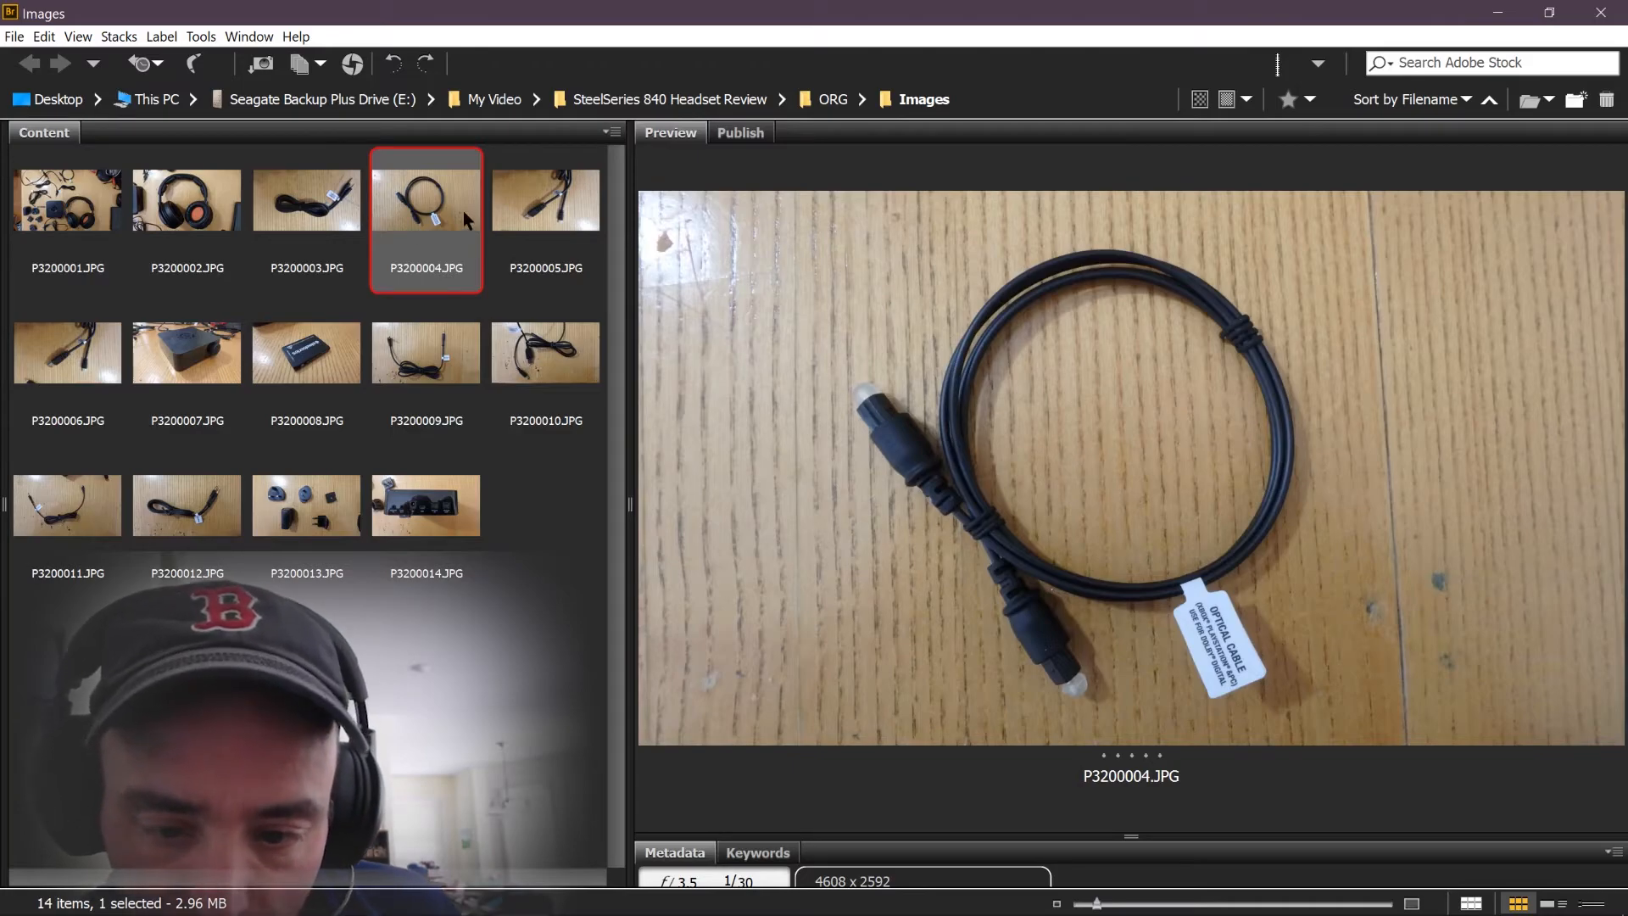
{"action": "mouse_move", "coordinate": [735, 208]}
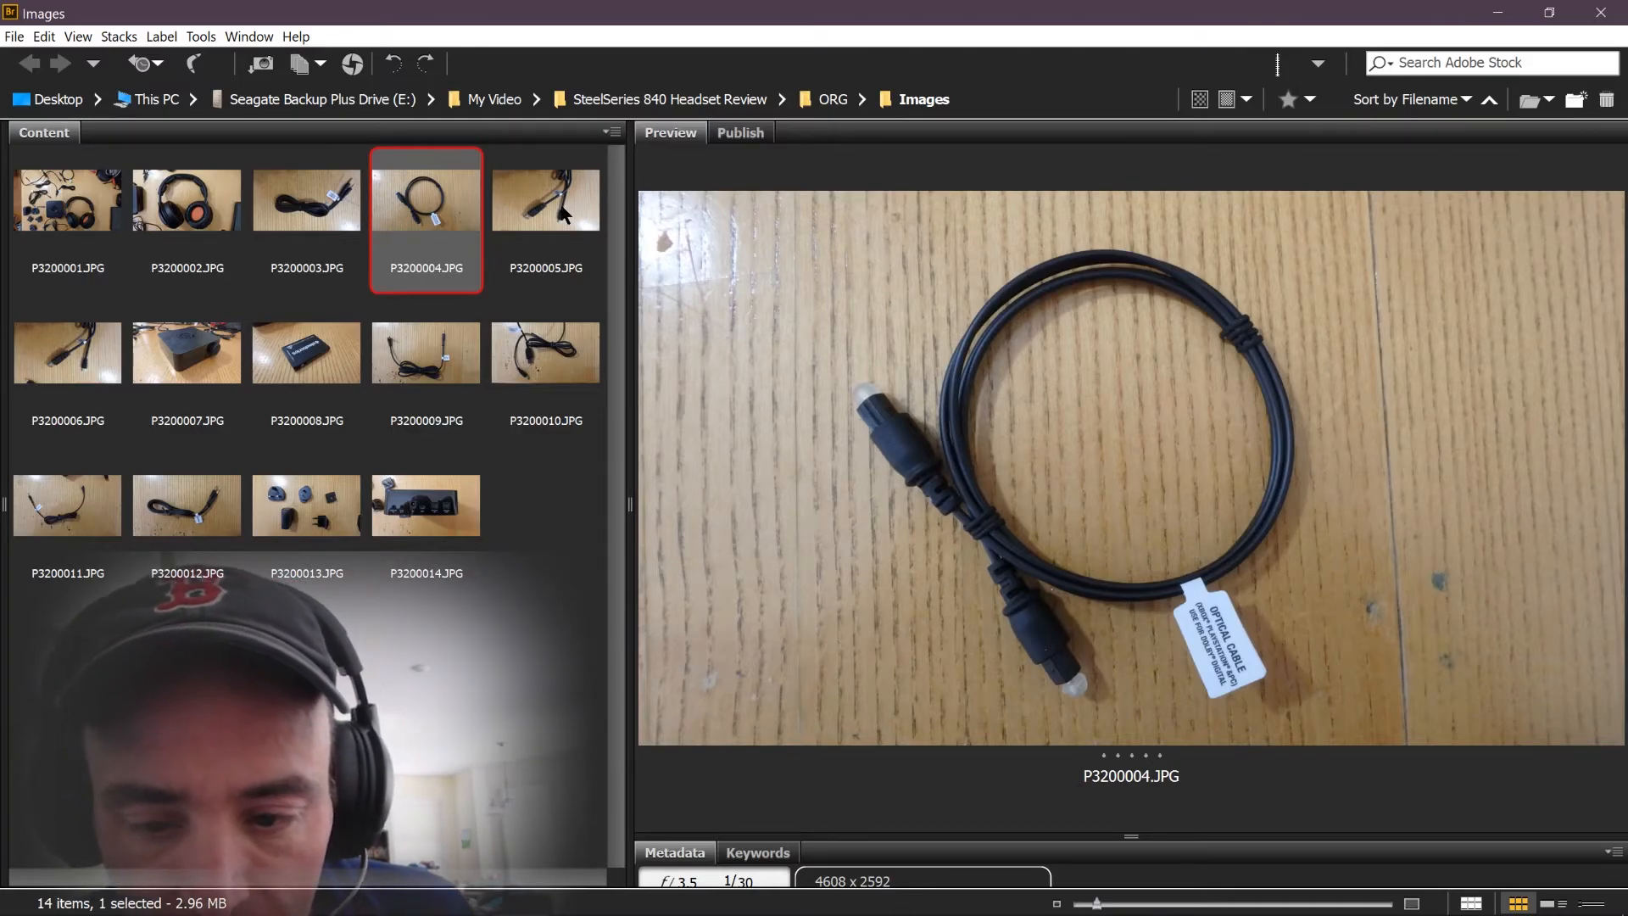
{"action": "left_click", "coordinate": [544, 199]}
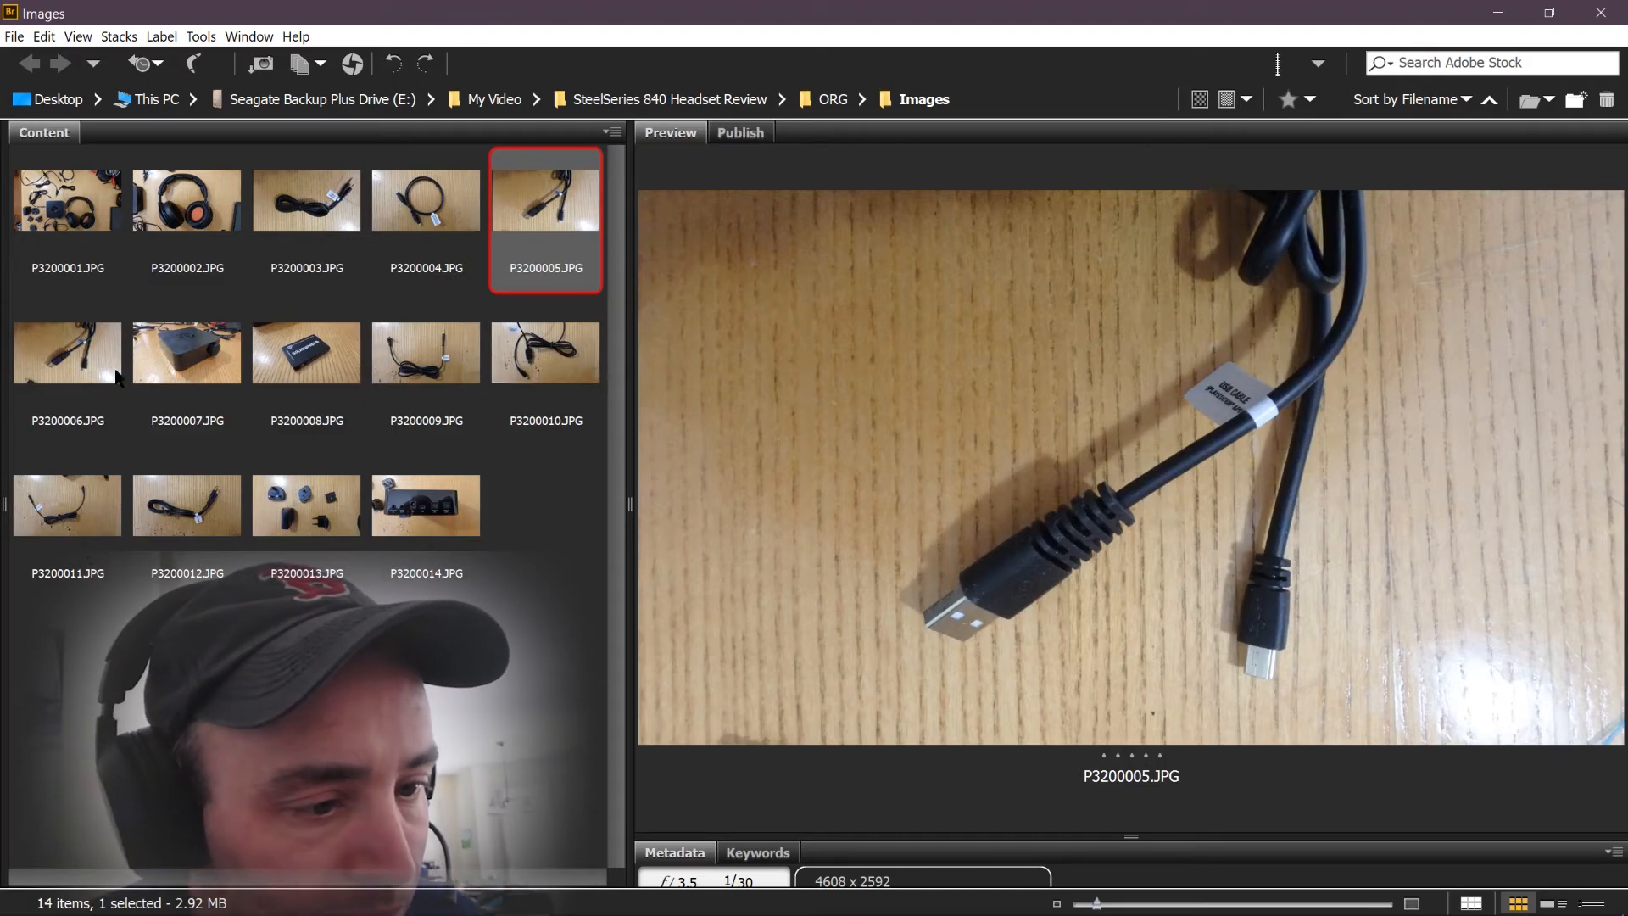
{"action": "left_click", "coordinate": [186, 352]}
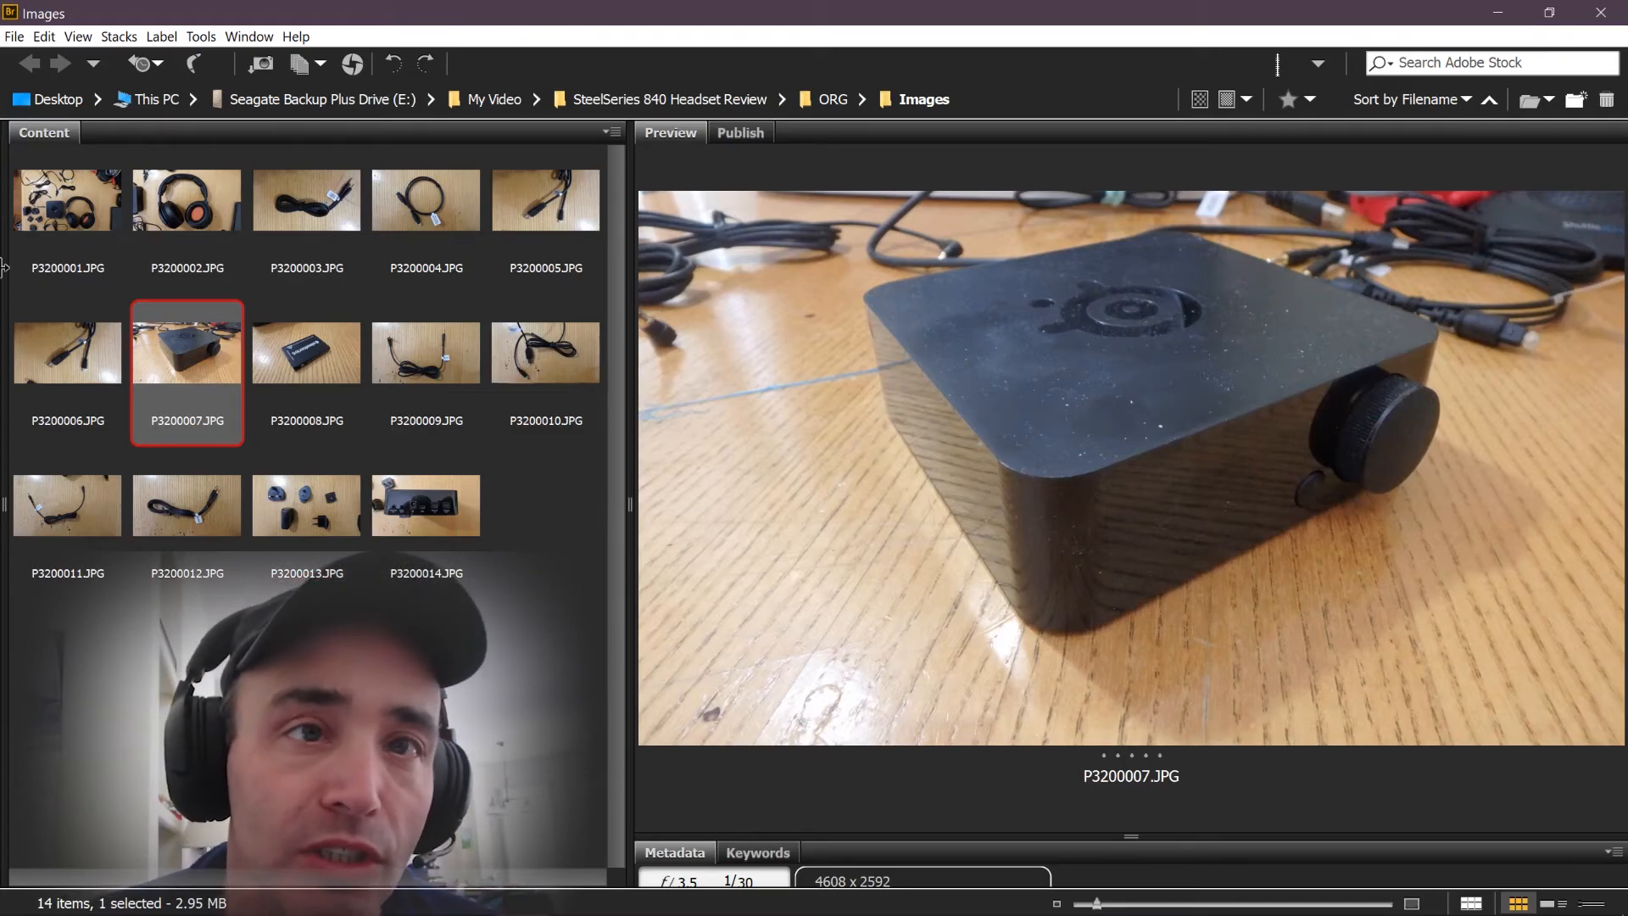
Step: Preview P3200008 of the battery, revisit P3200007, then P3200009 of the mobile cable
{"action": "left_click", "coordinate": [305, 351]}
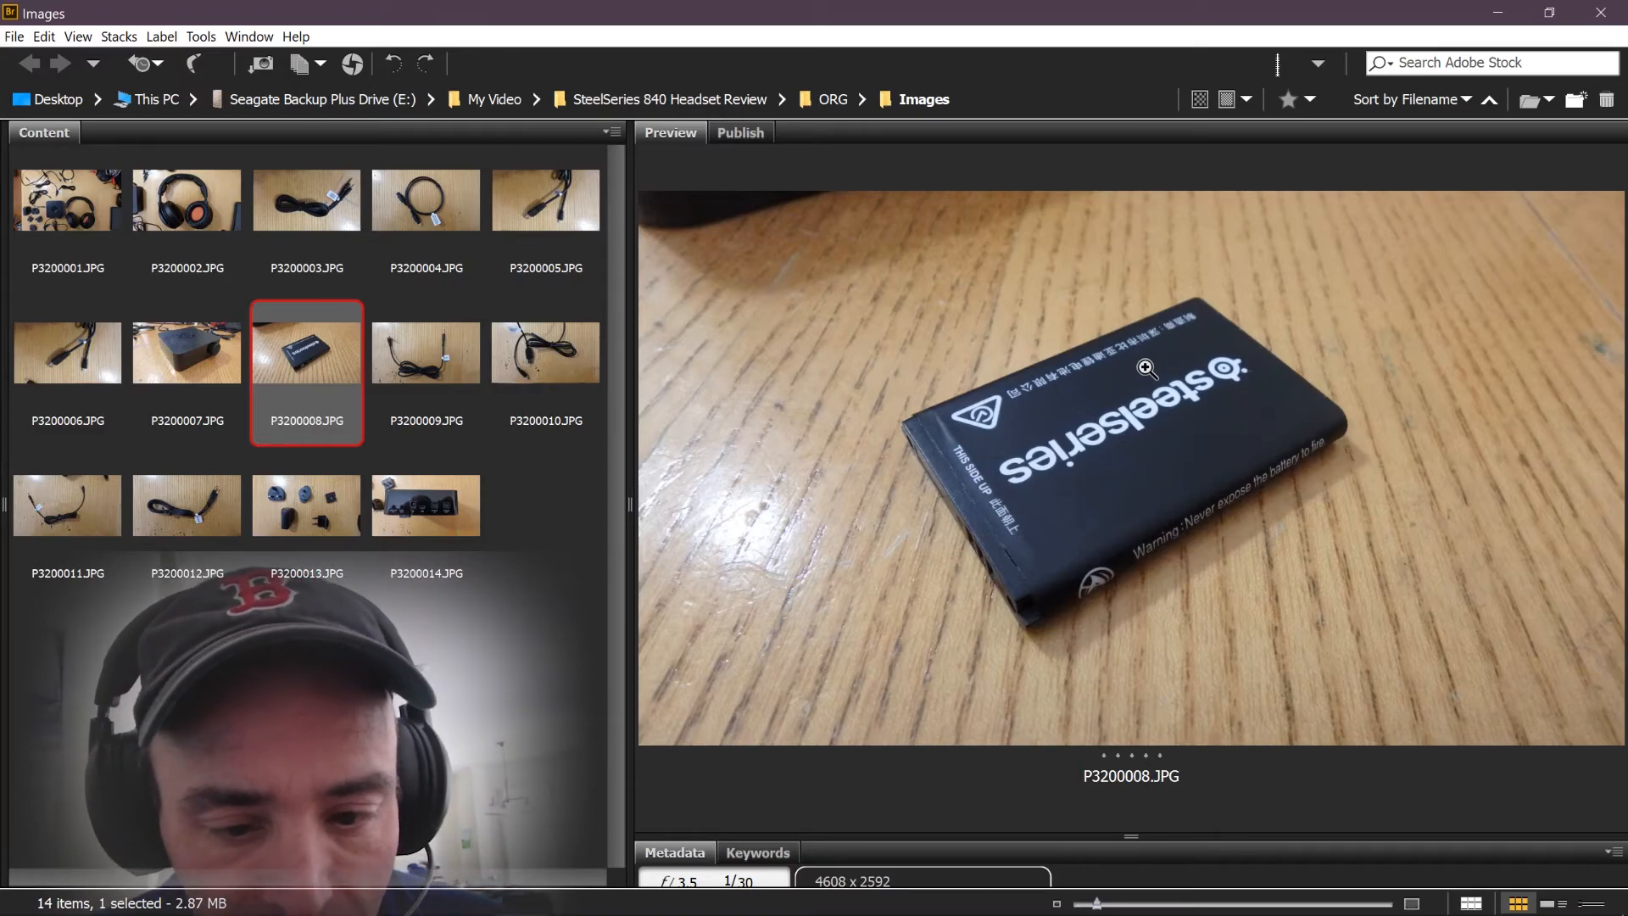
{"action": "left_click", "coordinate": [185, 351]}
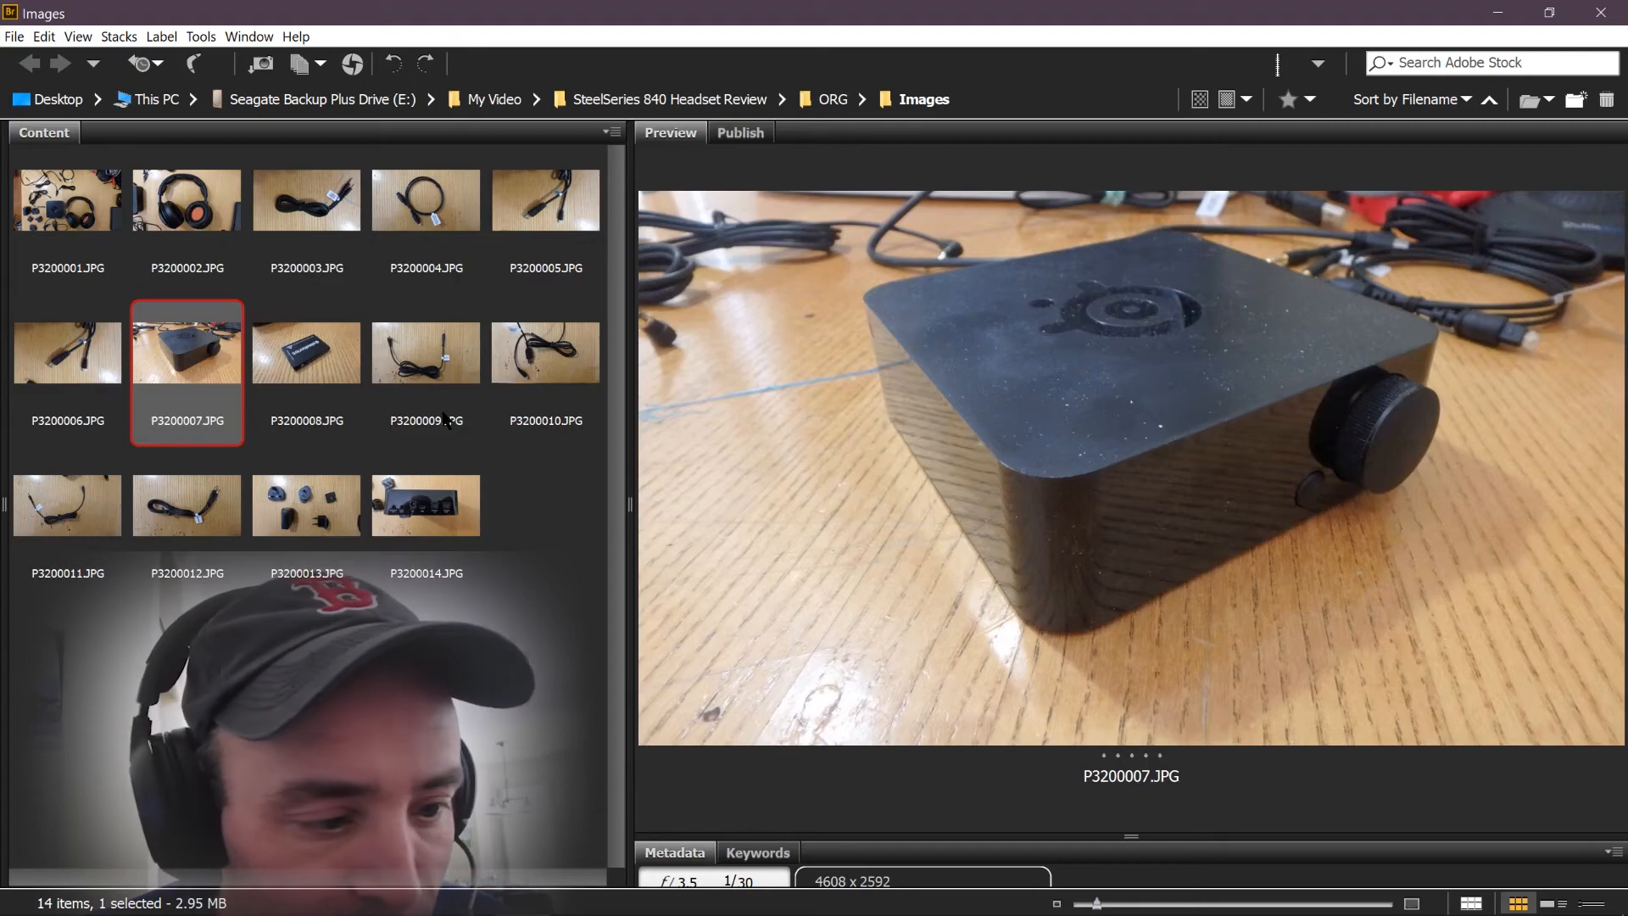
{"action": "left_click", "coordinate": [425, 351]}
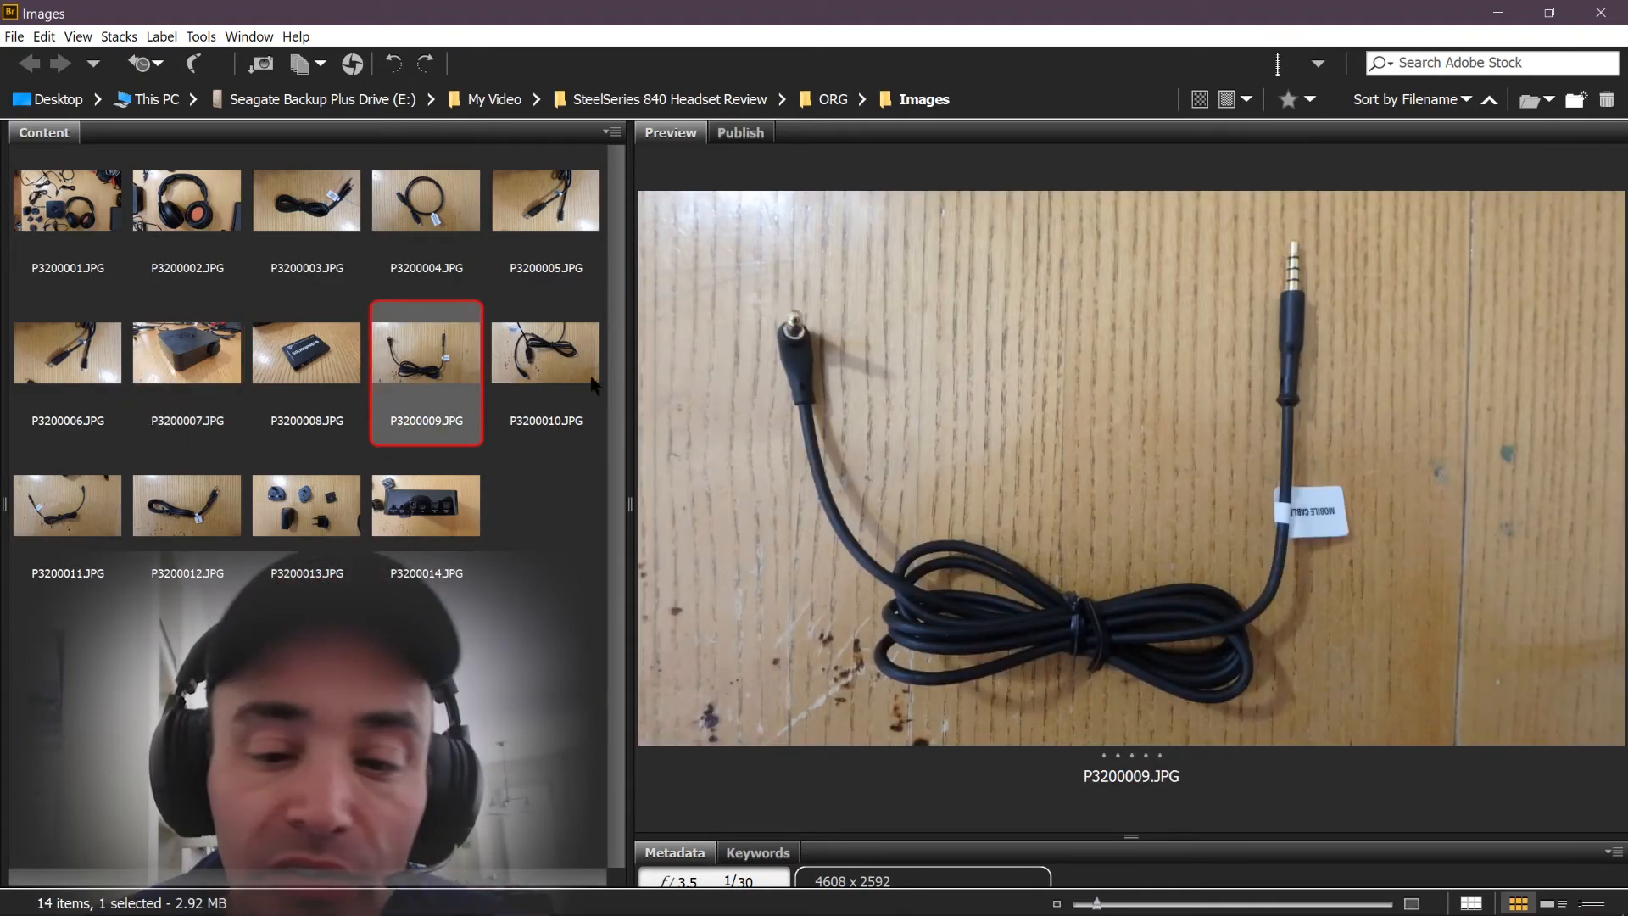
Step: Preview P3200010 power cable, P3200011–P3200013 cables and adapters, ending on P3200014 of the box's ports
{"action": "left_click", "coordinate": [545, 352]}
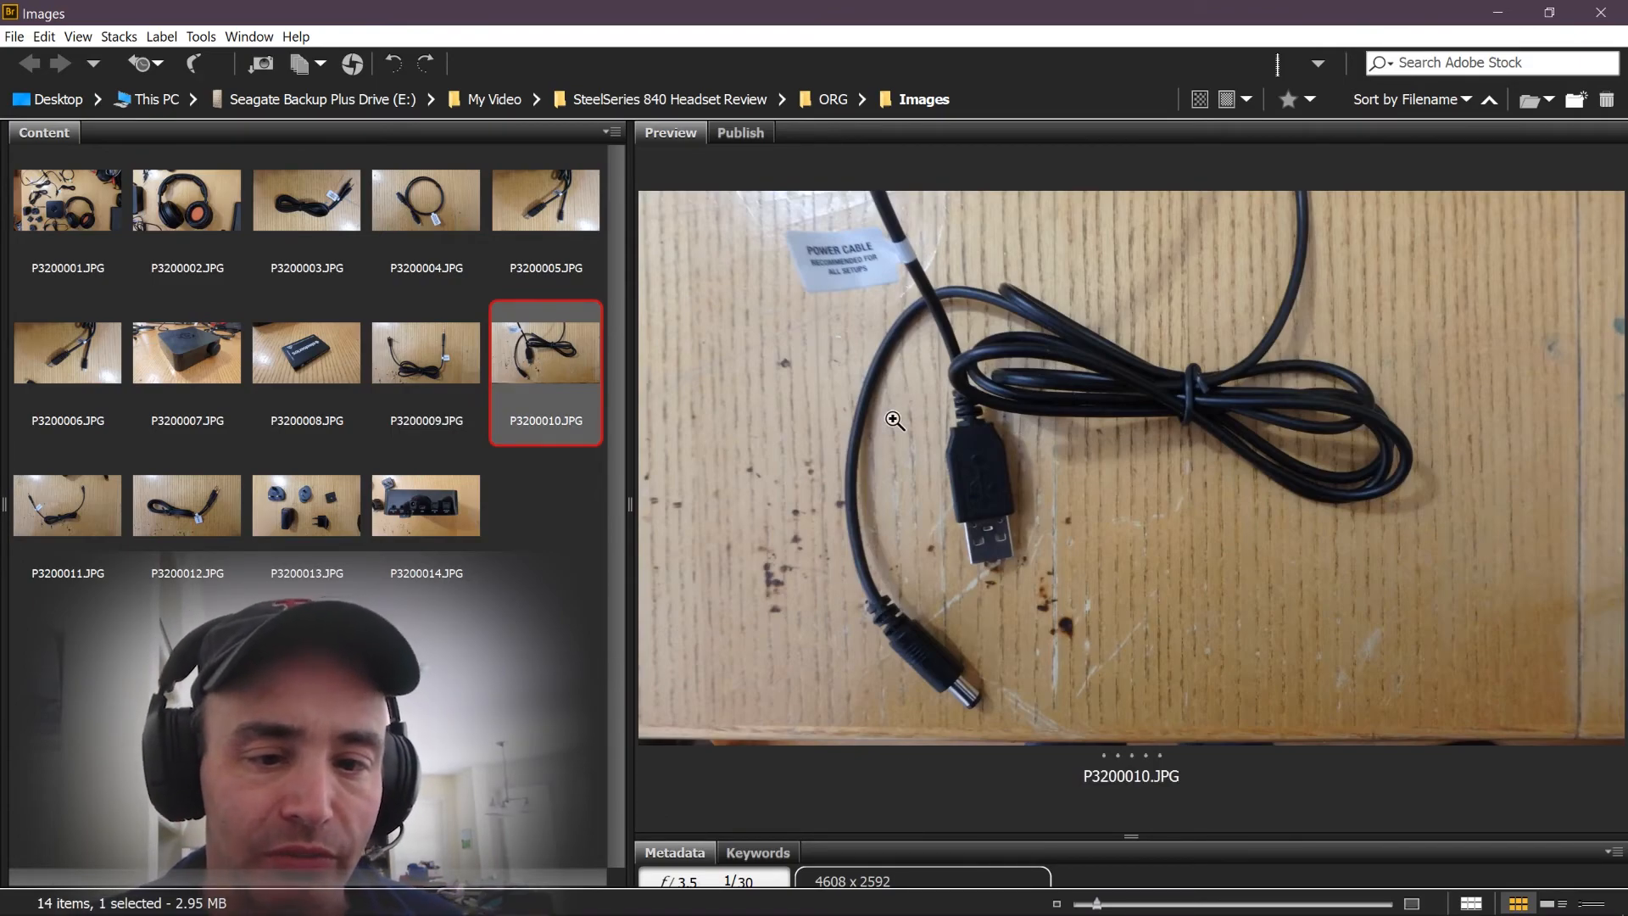
{"action": "mouse_move", "coordinate": [990, 519]}
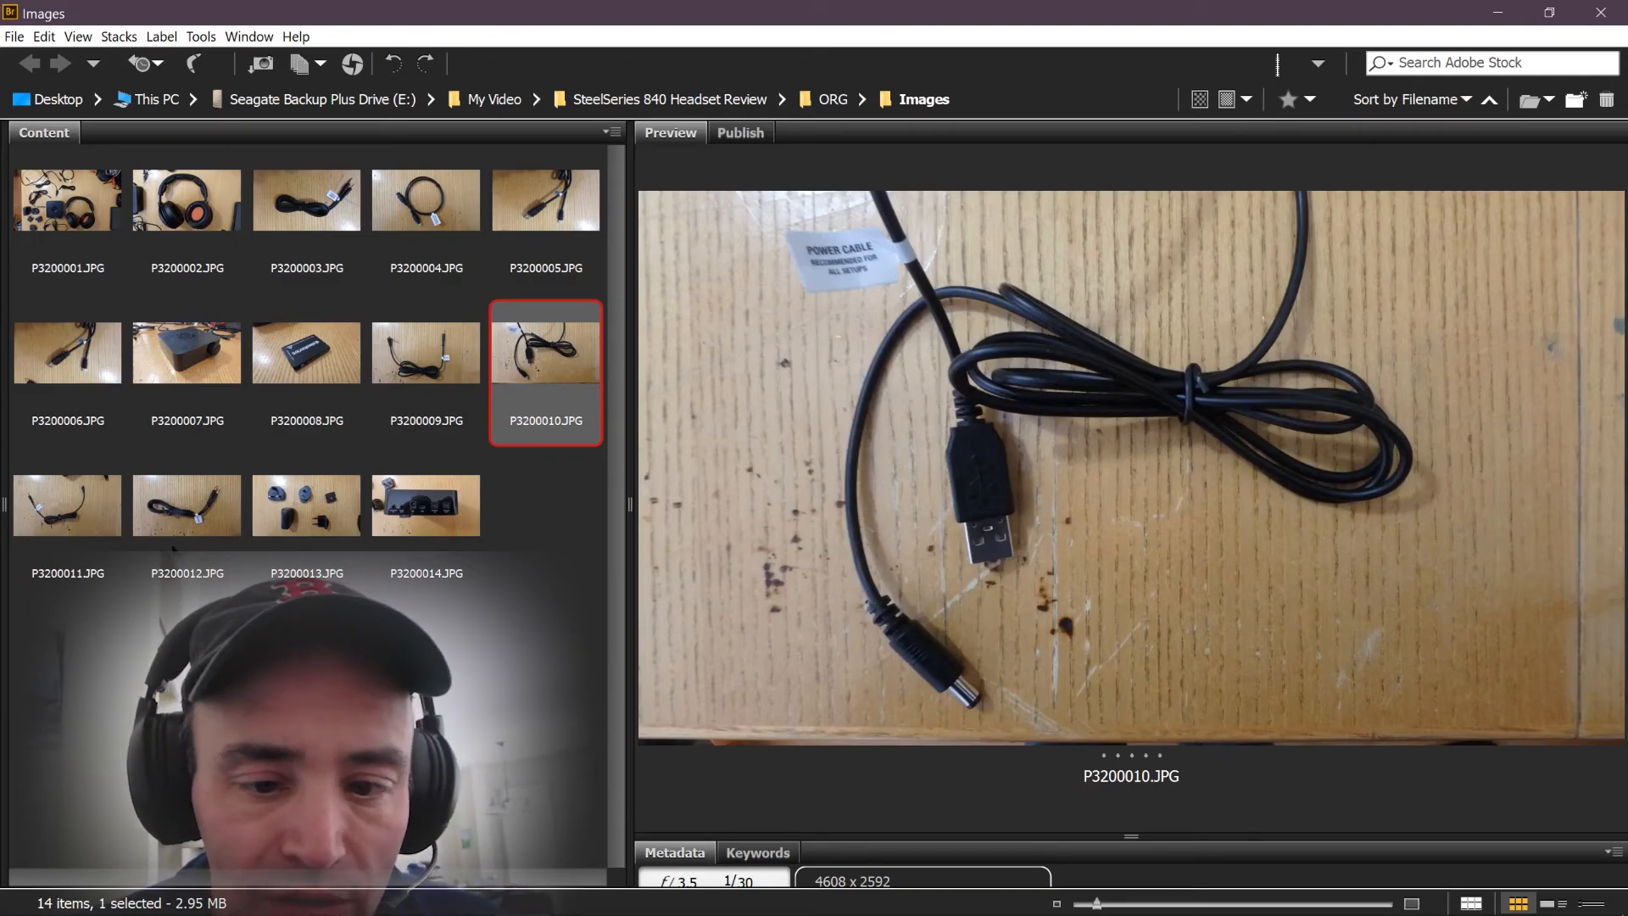
{"action": "left_click", "coordinate": [65, 503]}
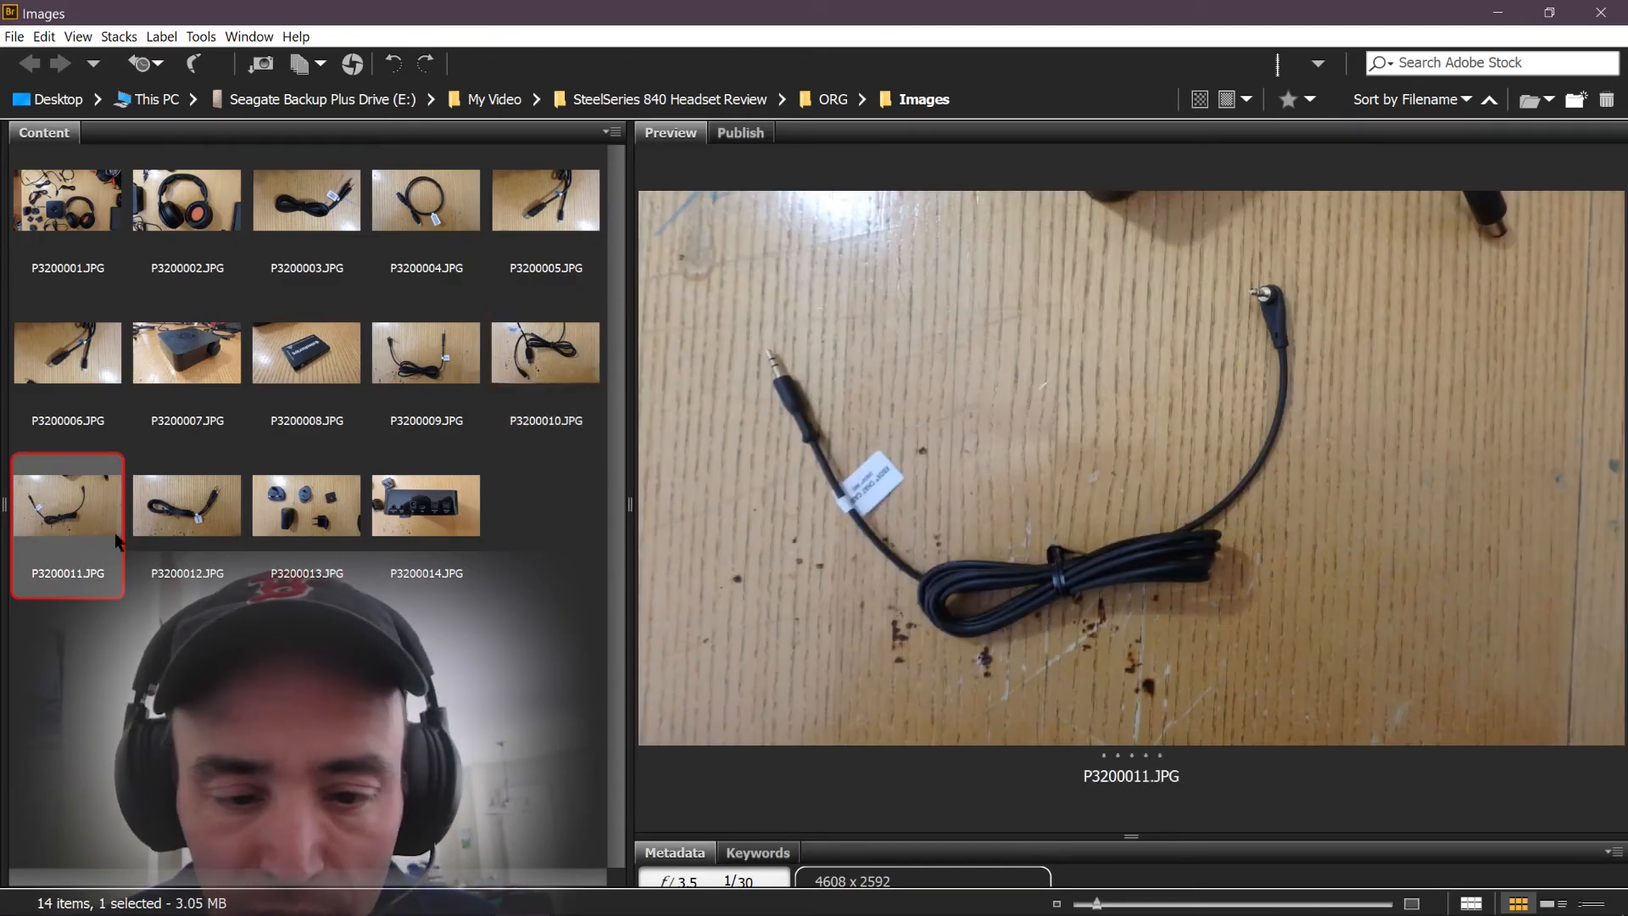
{"action": "left_click", "coordinate": [187, 505]}
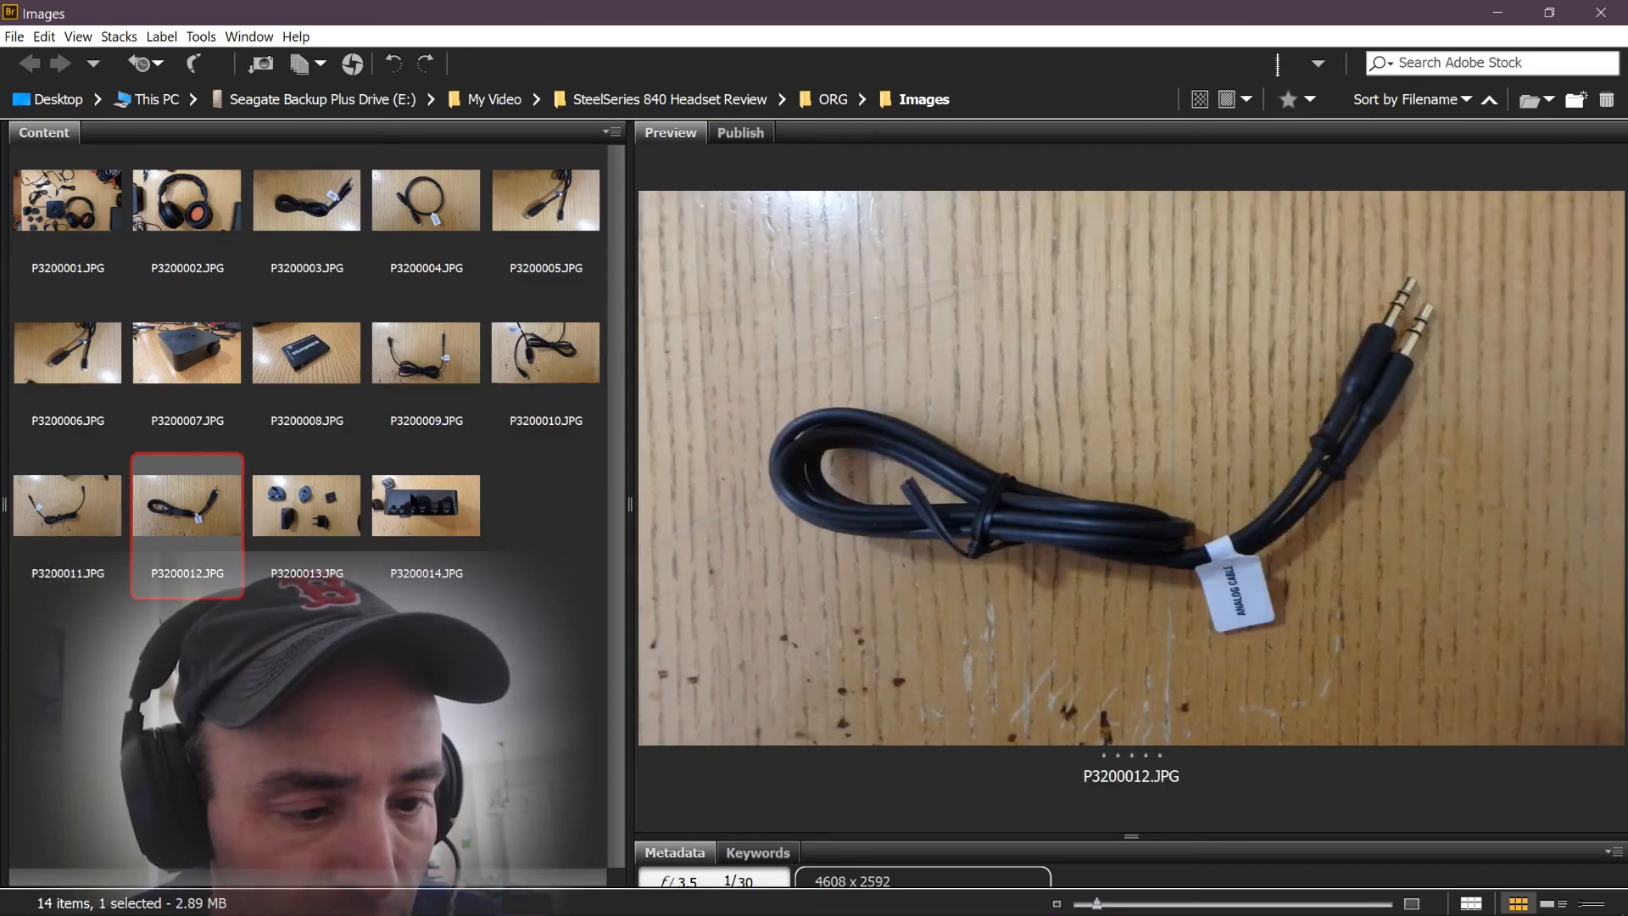
{"action": "left_click", "coordinate": [305, 505]}
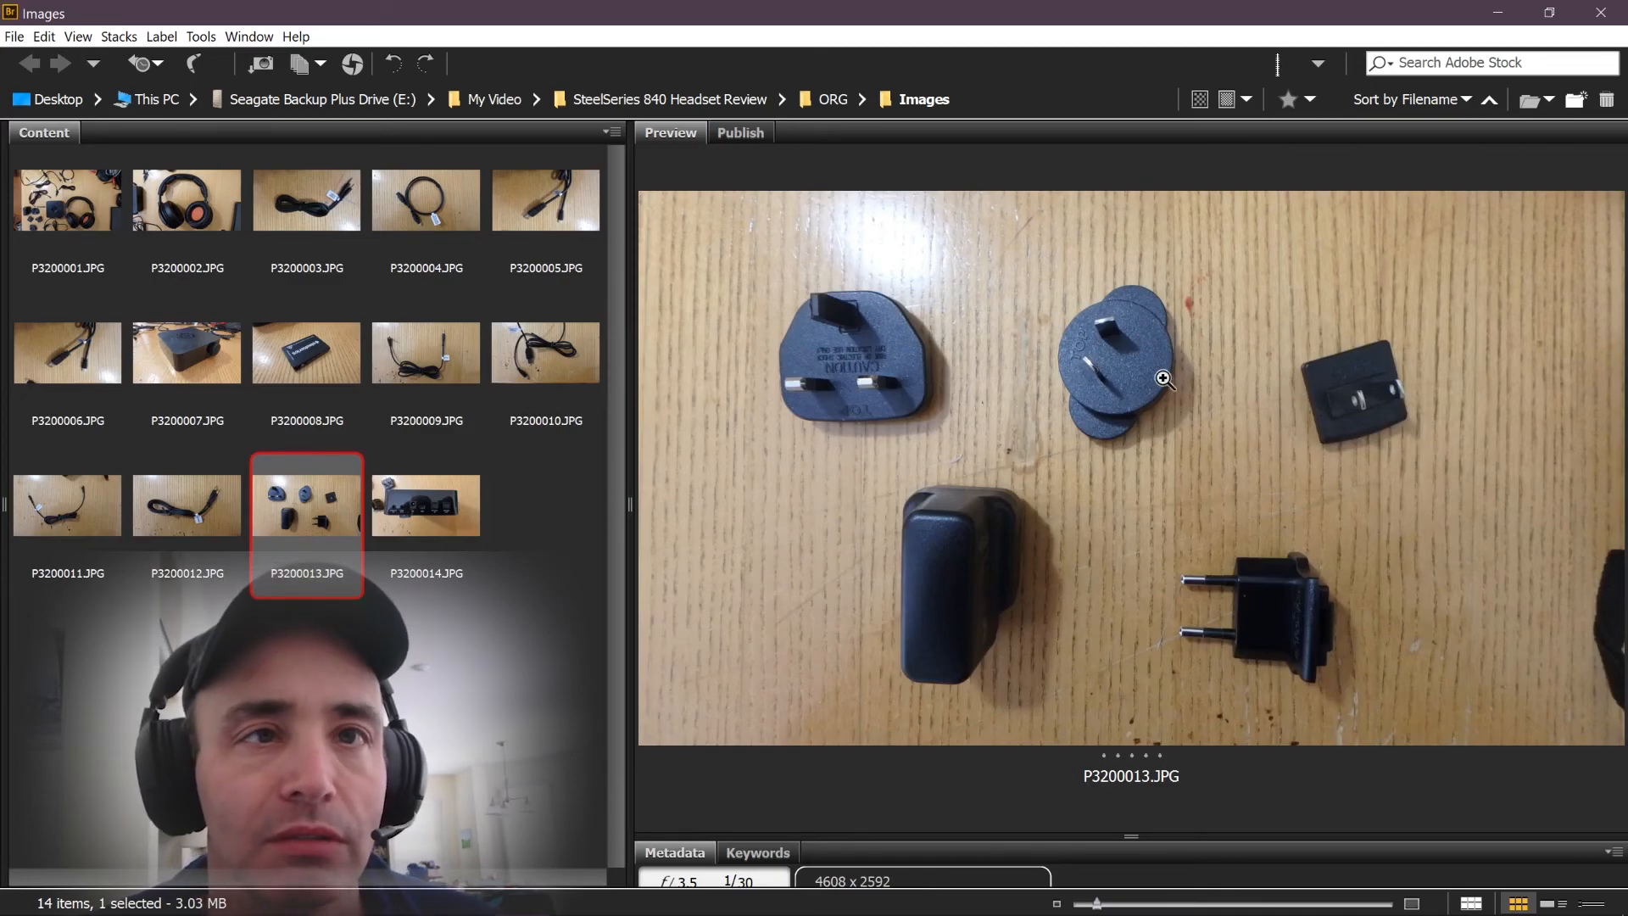
{"action": "mouse_move", "coordinate": [940, 386]}
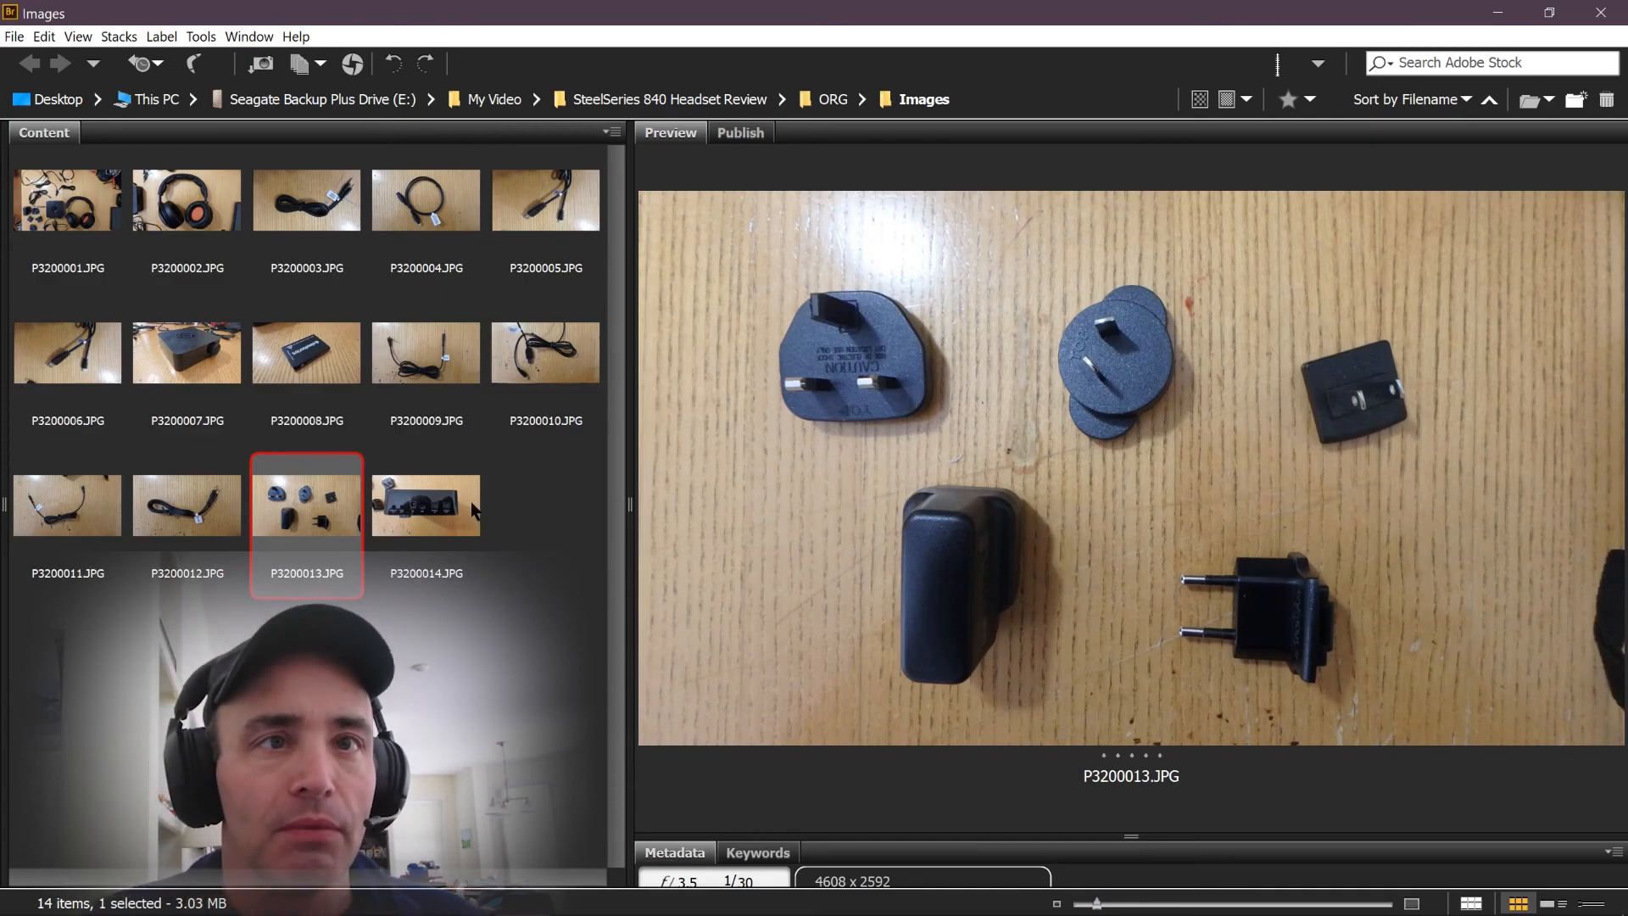
{"action": "left_click", "coordinate": [425, 504]}
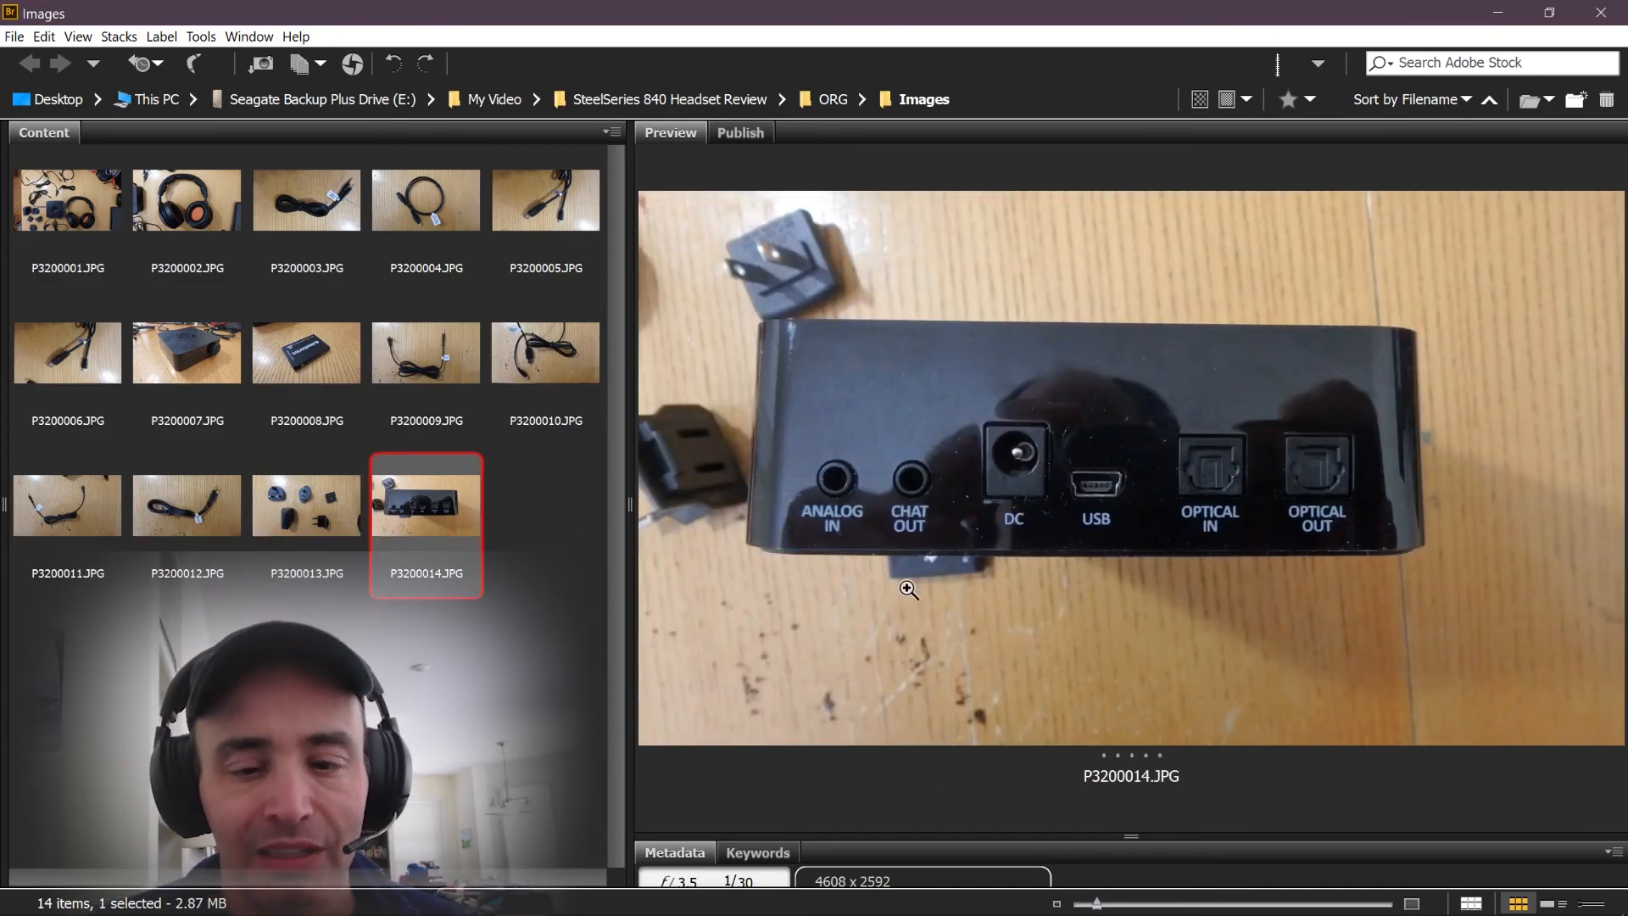